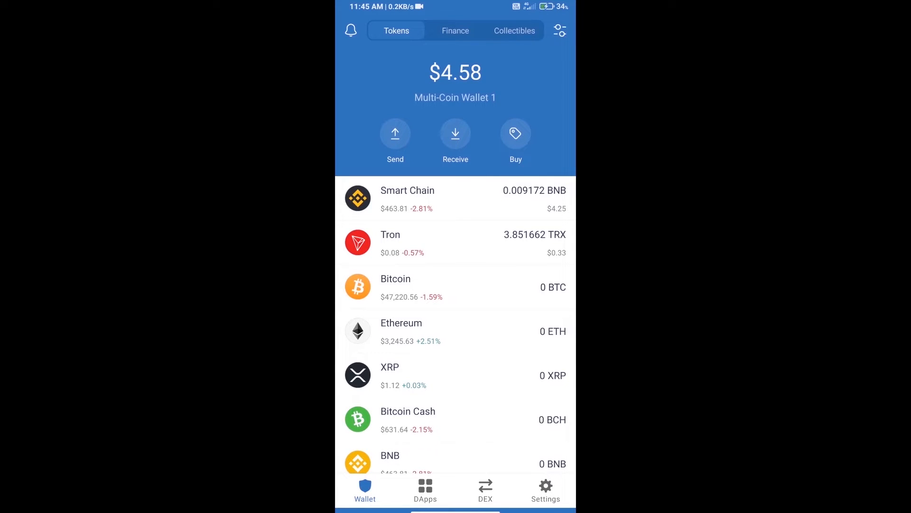
Step: Search the buy-coin list for 'bnb', then back out of the BNB purchase screen to the wallet
{"action": "left_click", "coordinate": [514, 133]}
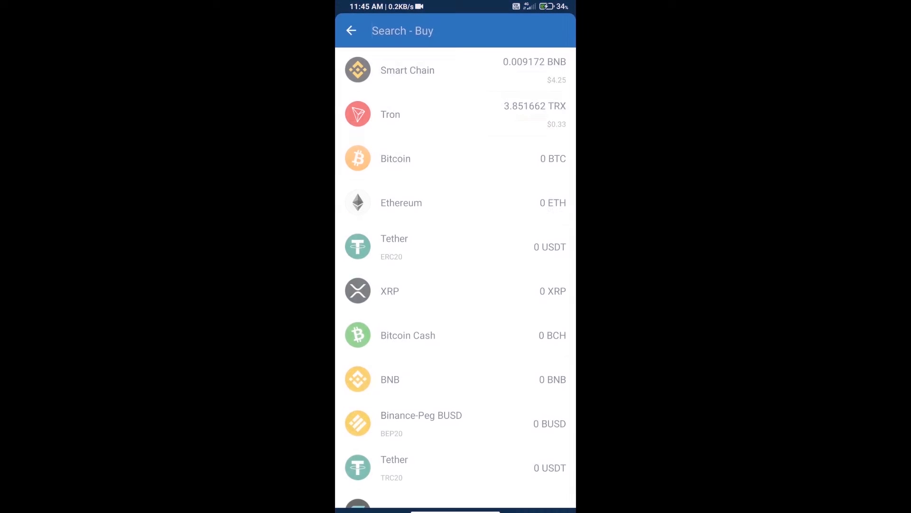
{"action": "left_click", "coordinate": [403, 31]}
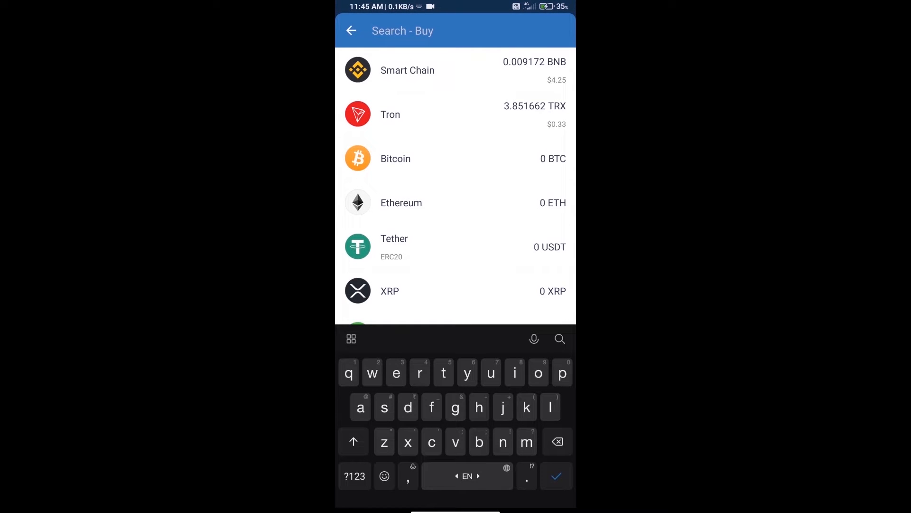
{"action": "type", "text": "bnb"}
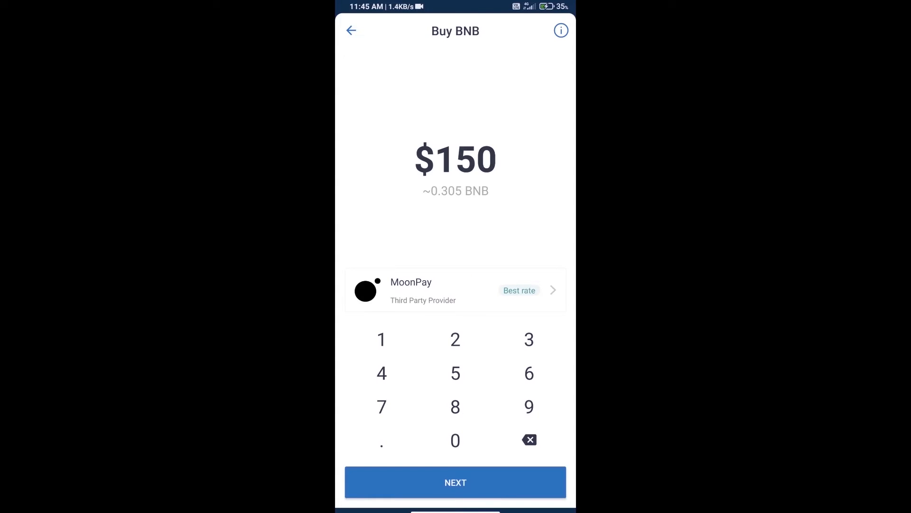
{"action": "left_click", "coordinate": [529, 440]}
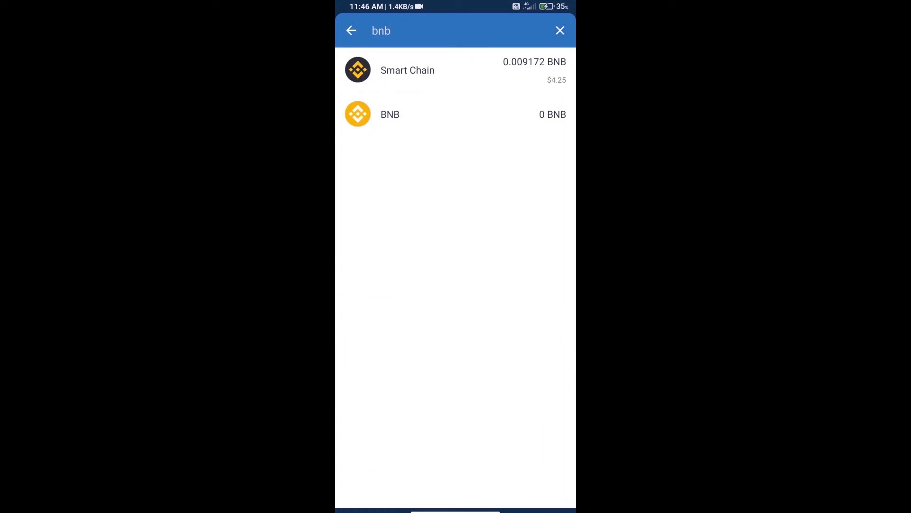
{"action": "left_click", "coordinate": [560, 31]}
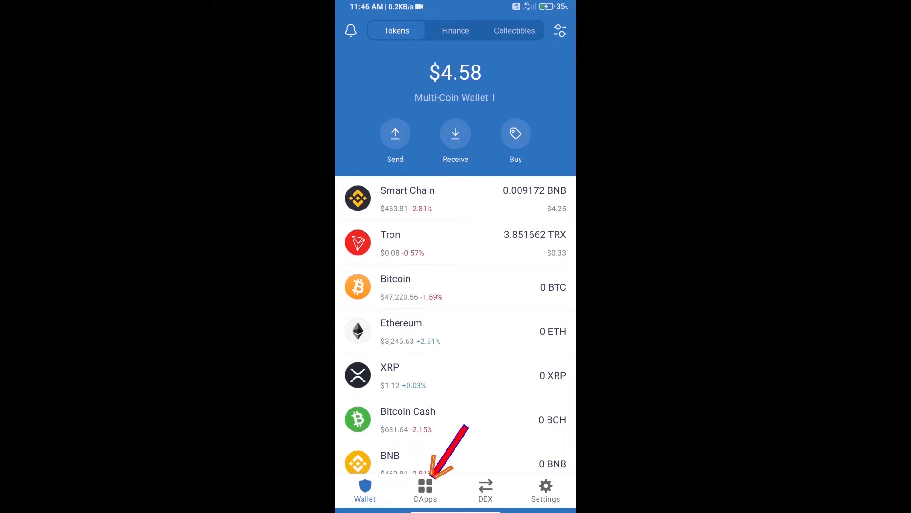
Step: Launch PancakeSwap from DApps history and connect it with Trust Wallet, showing 0.00917245 BNB
{"action": "left_click", "coordinate": [425, 491]}
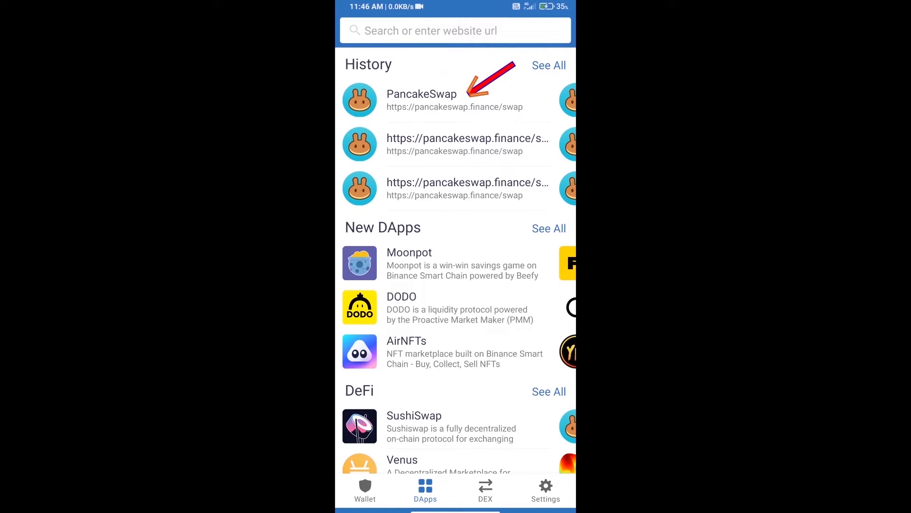
{"action": "left_click", "coordinate": [421, 99]}
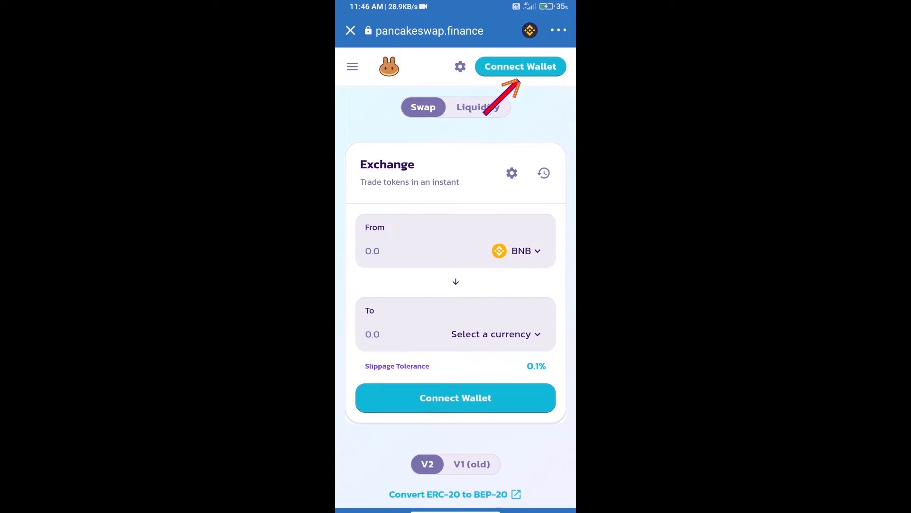
{"action": "left_click", "coordinate": [519, 67]}
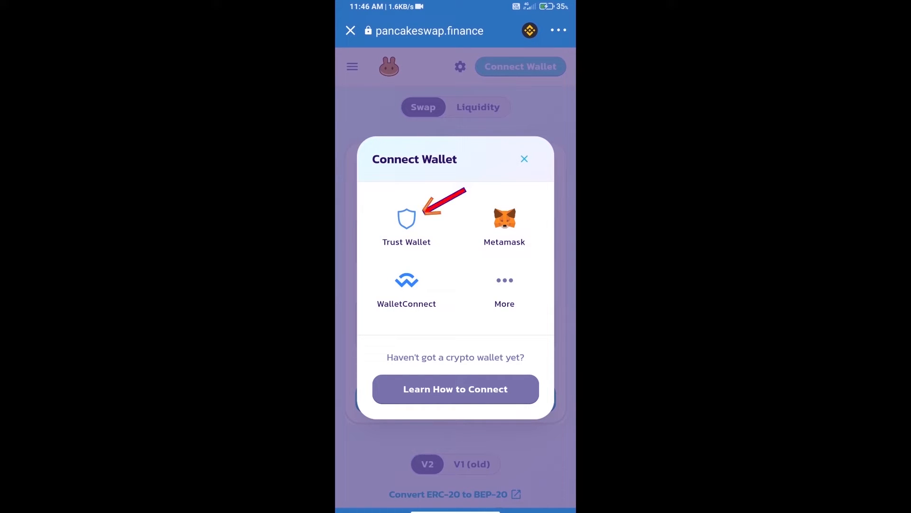
{"action": "left_click", "coordinate": [406, 219]}
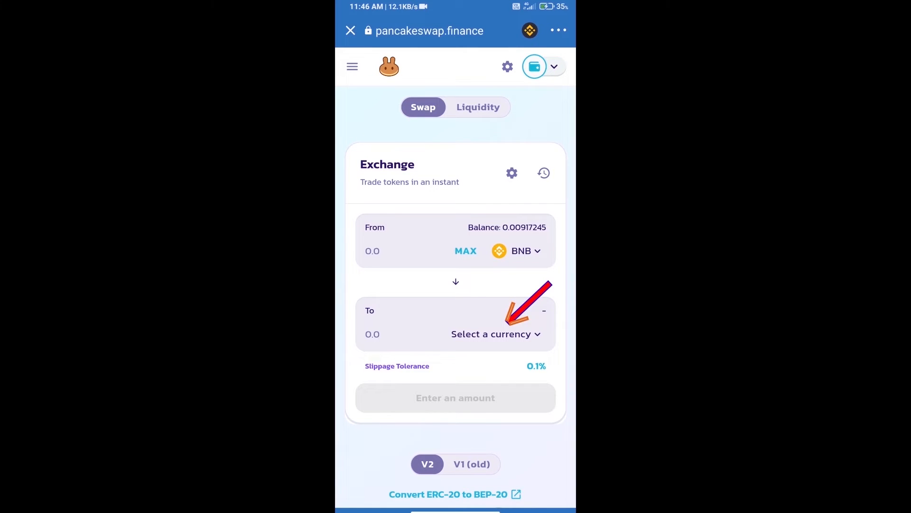
Step: Start choosing the received token and copy the UDO contract address from CoinMarketCap
{"action": "left_click", "coordinate": [489, 334]}
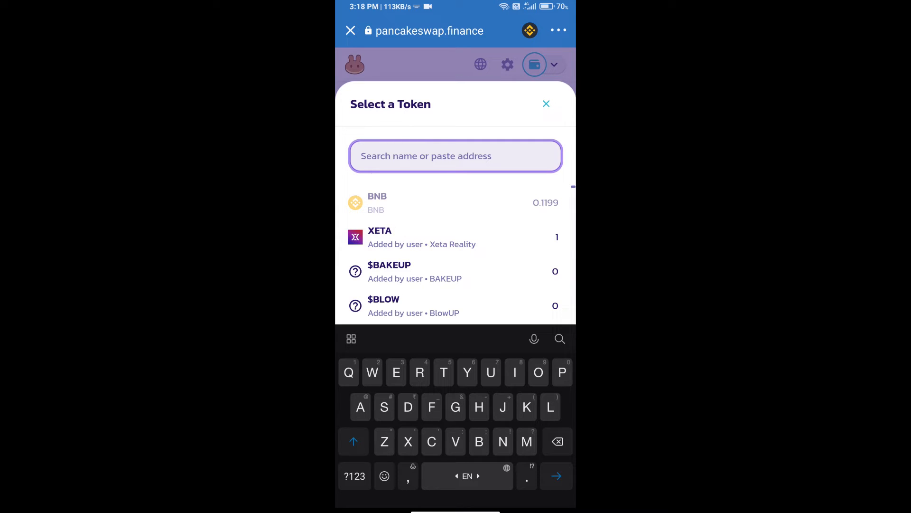
{"action": "left_click", "coordinate": [455, 156]}
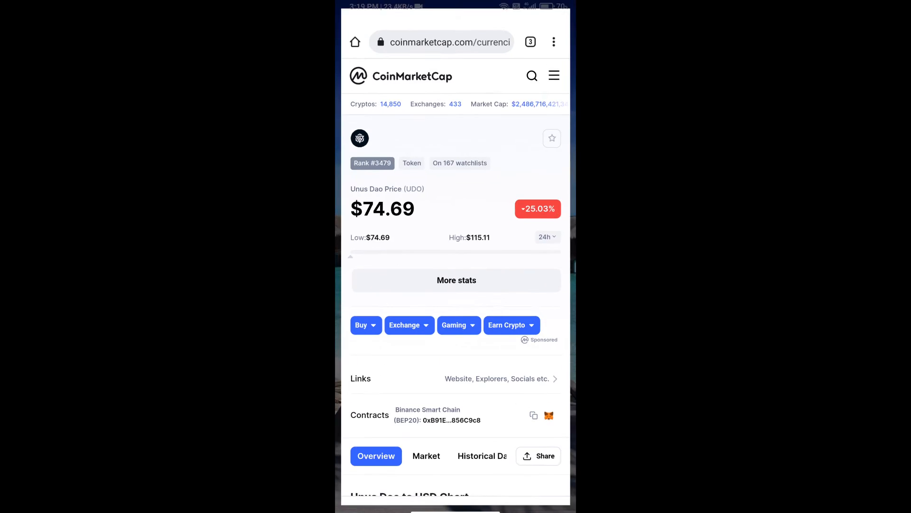
{"action": "left_click", "coordinate": [532, 414]}
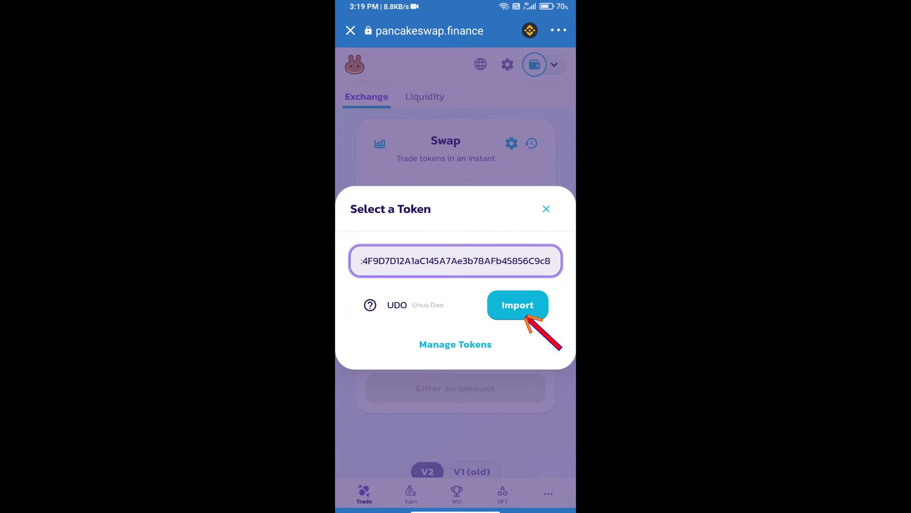
Step: Import Unus Dao (UDO) by that address, accepting the unknown-token warning, as the token received for BNB
{"action": "left_click", "coordinate": [516, 305]}
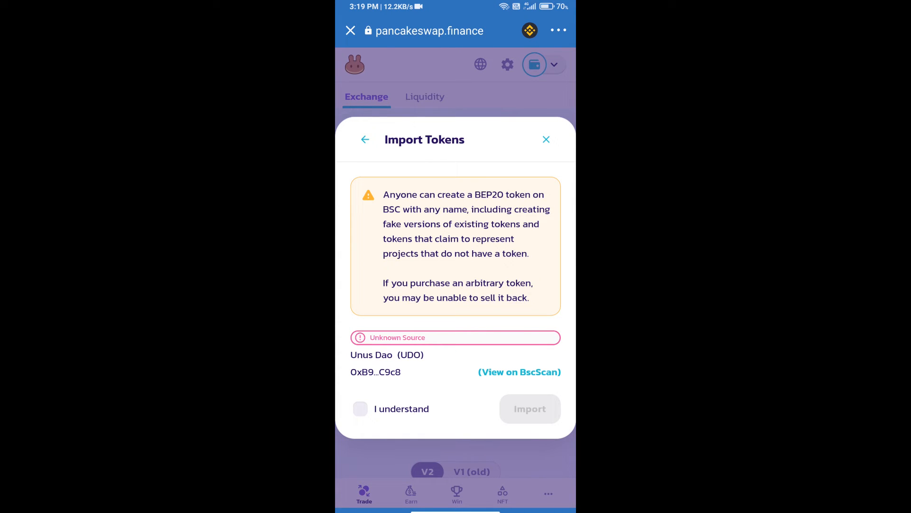
{"action": "left_click", "coordinate": [359, 408]}
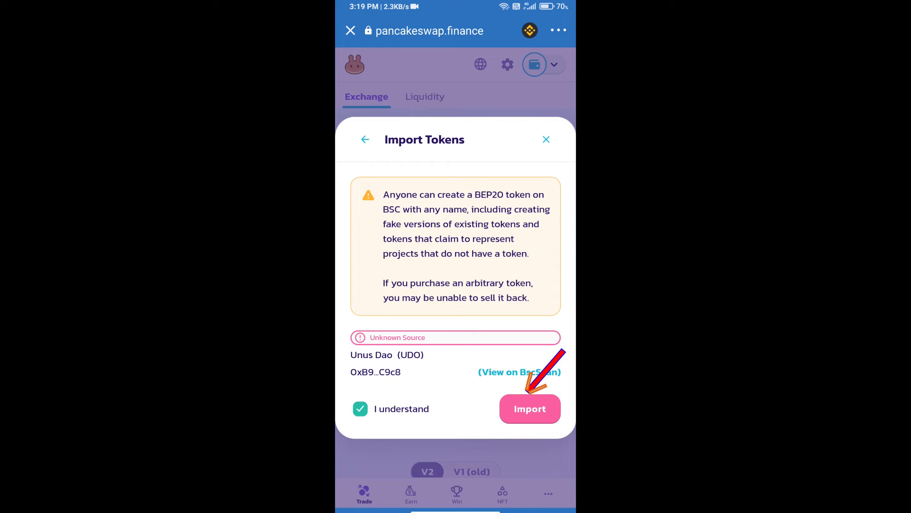
{"action": "left_click", "coordinate": [530, 408]}
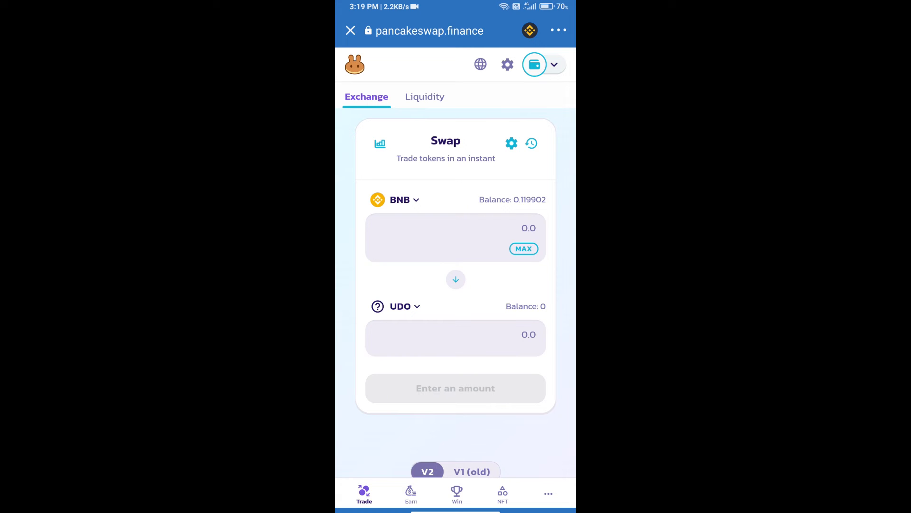
Step: Set a custom slippage tolerance of 0.5% in swap settings and return to the BNB-to-UDO form
{"action": "left_click", "coordinate": [511, 143]}
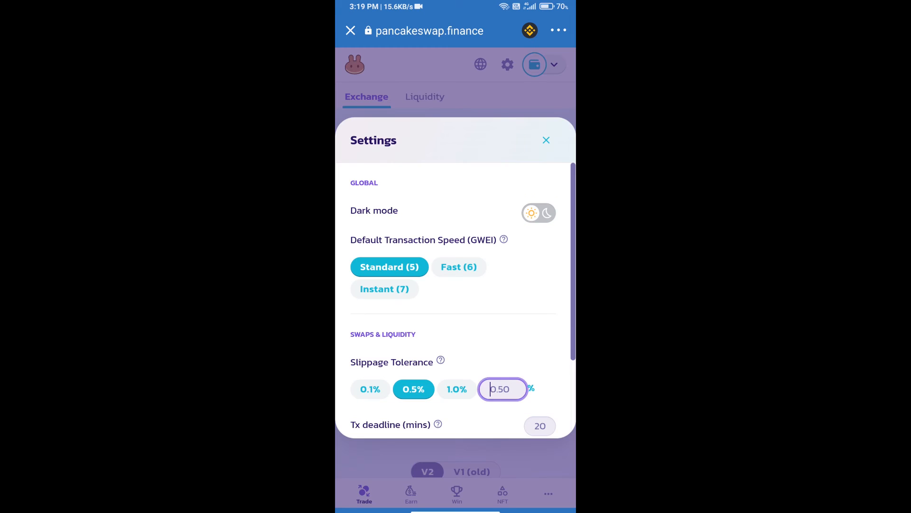
{"action": "left_click", "coordinate": [502, 388]}
{"action": "type", "text": "0.5"}
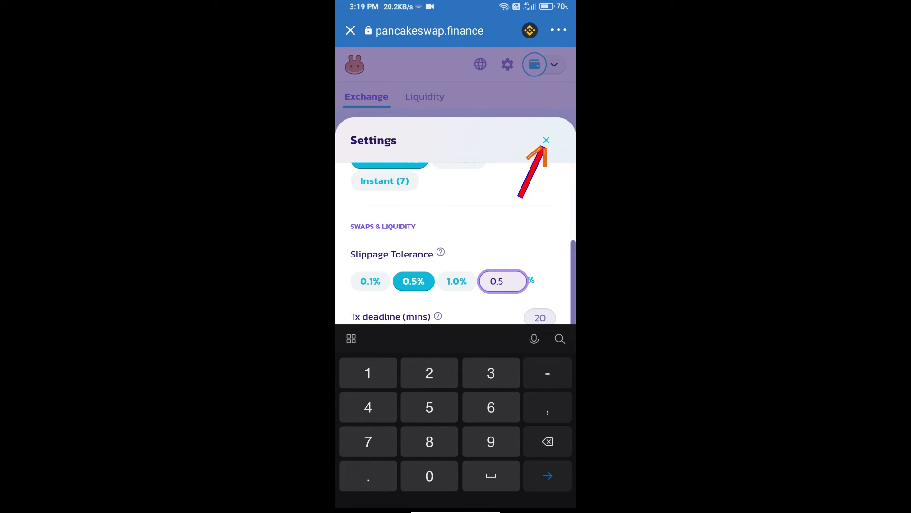
{"action": "left_click", "coordinate": [545, 141]}
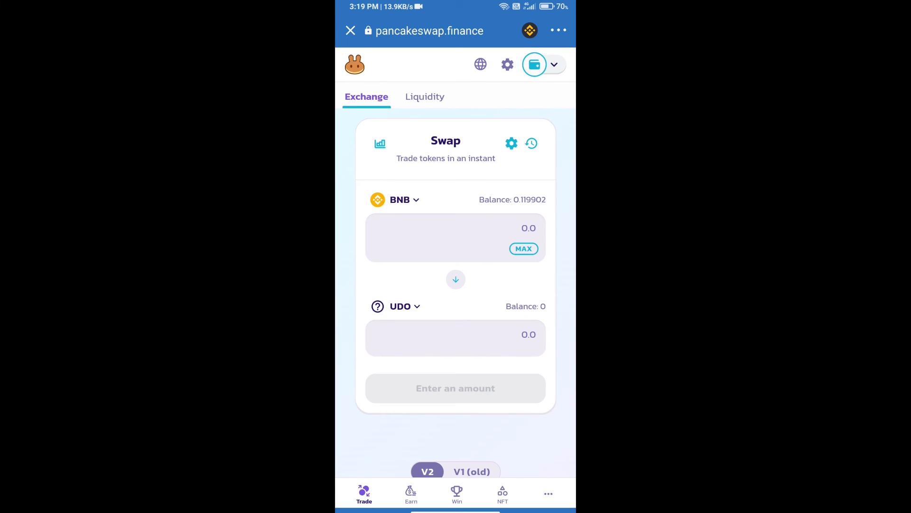
Step: Enter 0.005 UDO (about 0.000615 BNB), swap and confirm, sending the contract call to Trust Wallet for approval
{"action": "left_click", "coordinate": [454, 237]}
{"action": "type", "text": "0.005"}
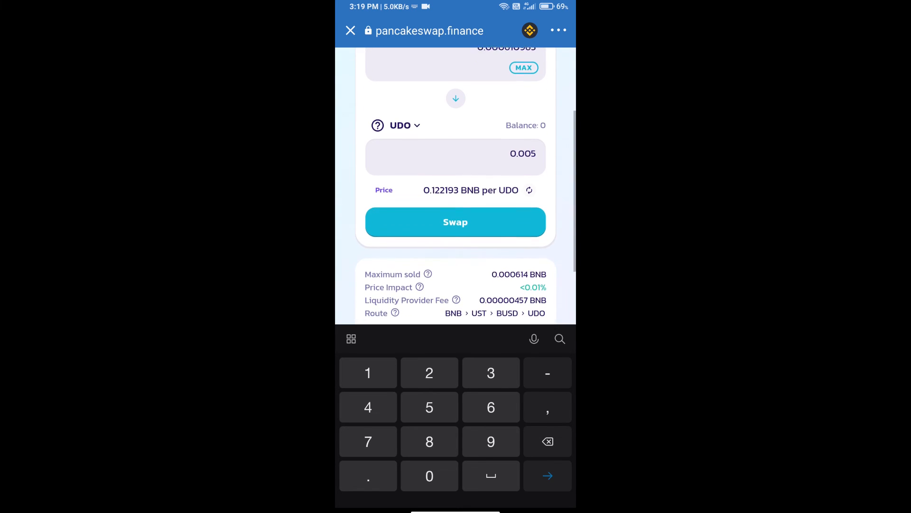
{"action": "scroll", "scroll_direction": "up", "scroll_amount": 3}
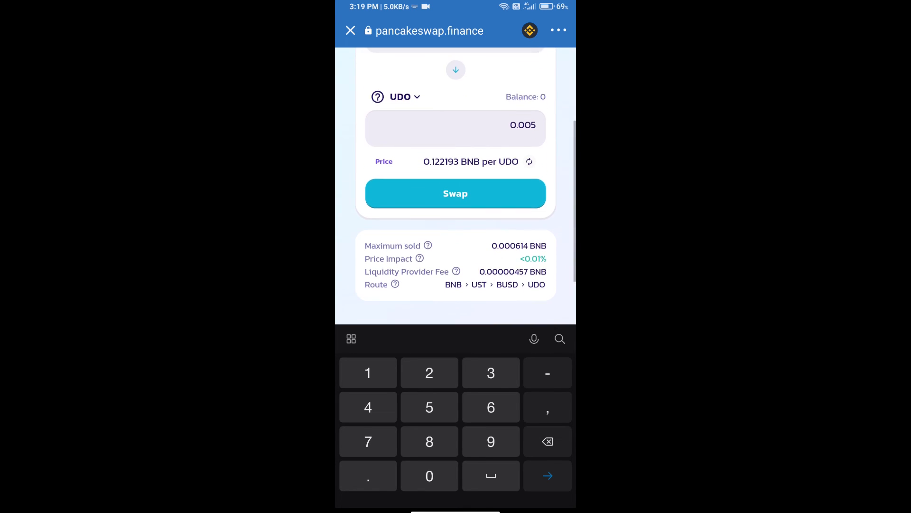
{"action": "left_click", "coordinate": [455, 194]}
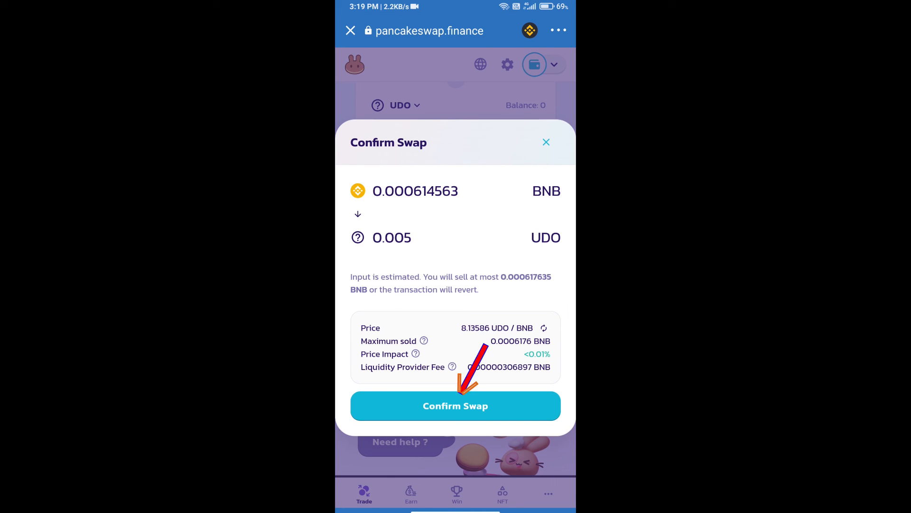
{"action": "left_click", "coordinate": [455, 406]}
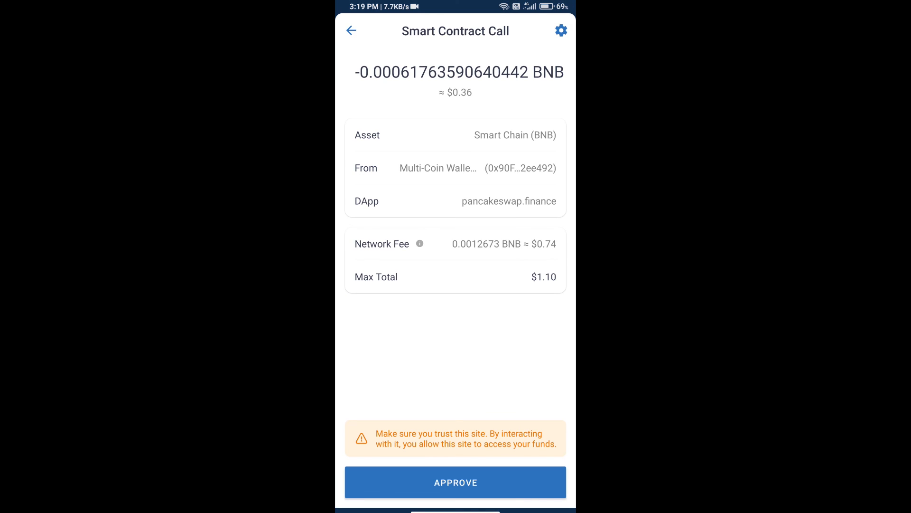